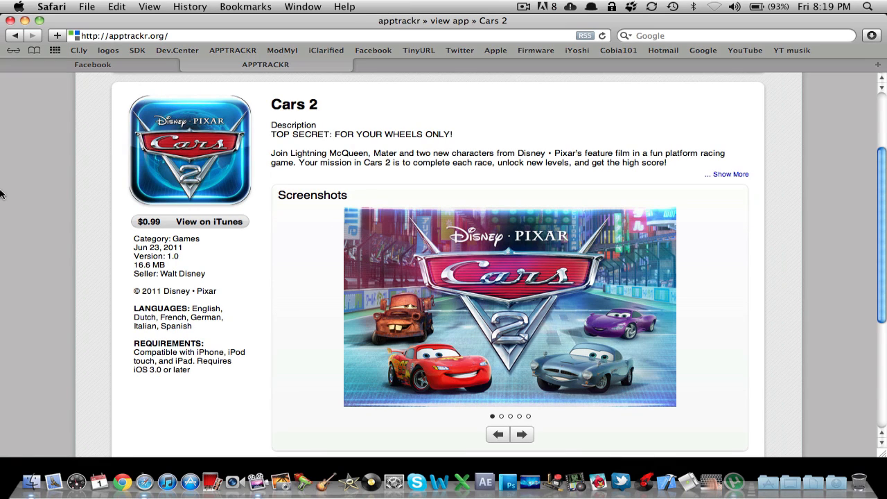
pyautogui.moveTo(69, 181)
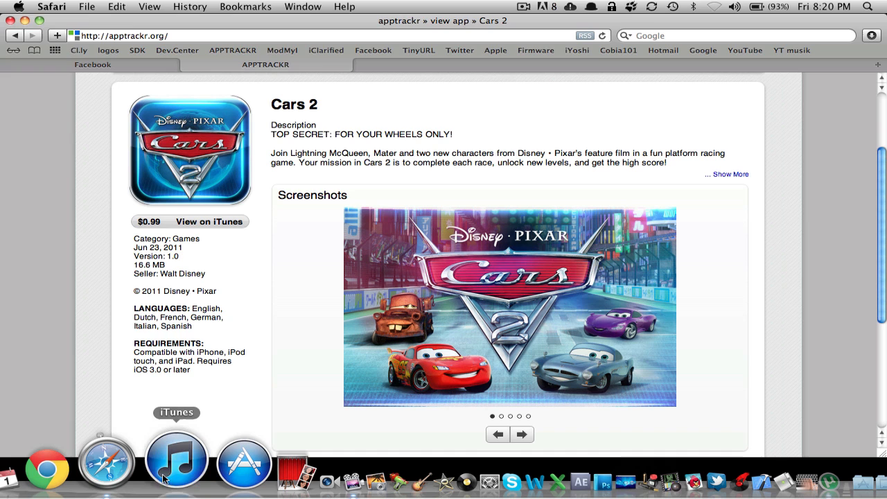
pyautogui.moveTo(3, 208)
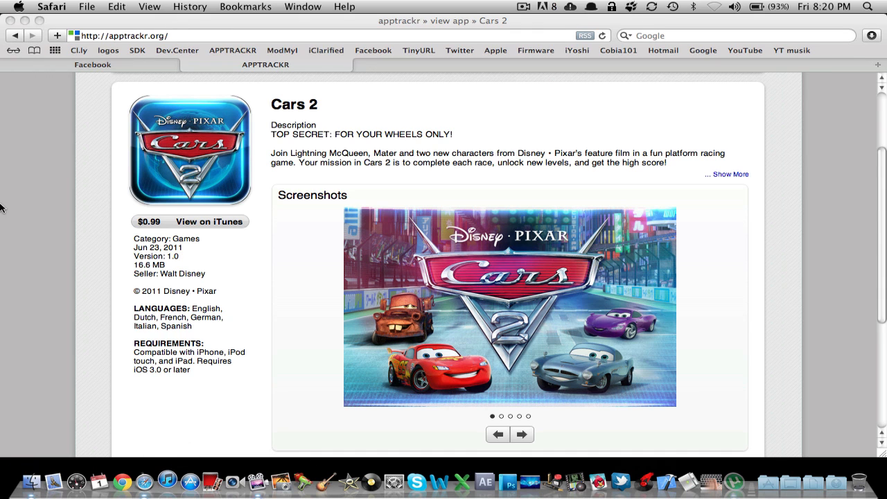
pyautogui.moveTo(225, 357)
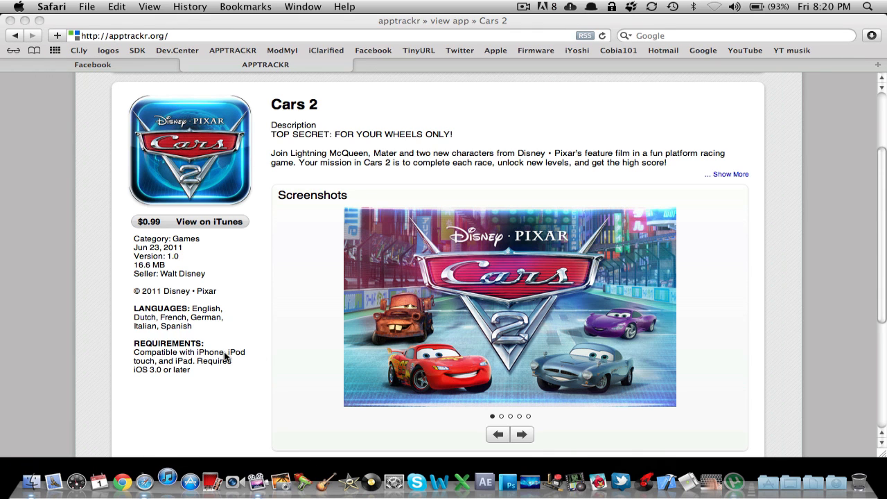
# Bring iTunes to the front from the Dock after reading the Cars 2 apptrackr page.
pyautogui.click(166, 479)
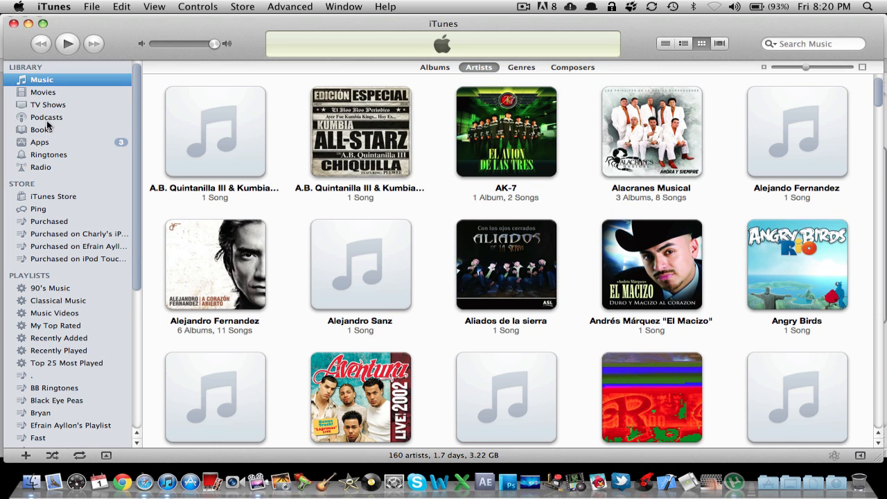
# Show the Apps library and filter it to the four apps matching 'Cars'.
pyautogui.click(38, 141)
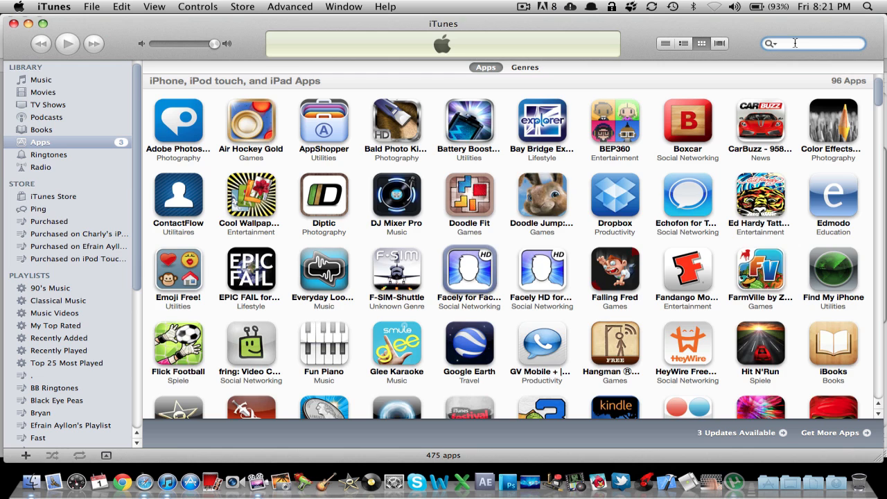
pyautogui.write('Cars')
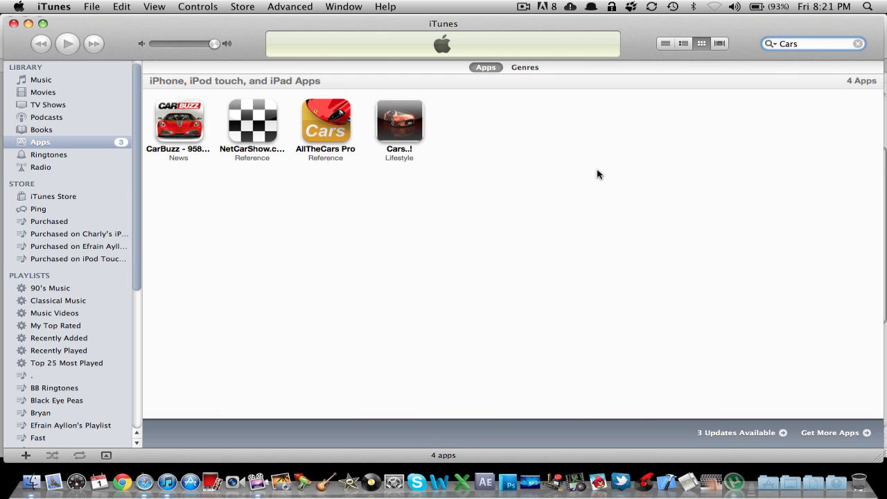
pyautogui.moveTo(429, 187)
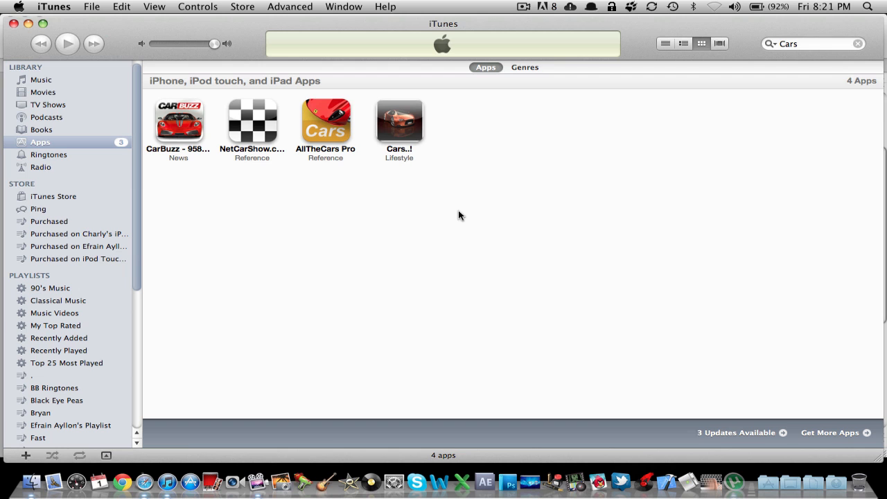
pyautogui.moveTo(5, 20)
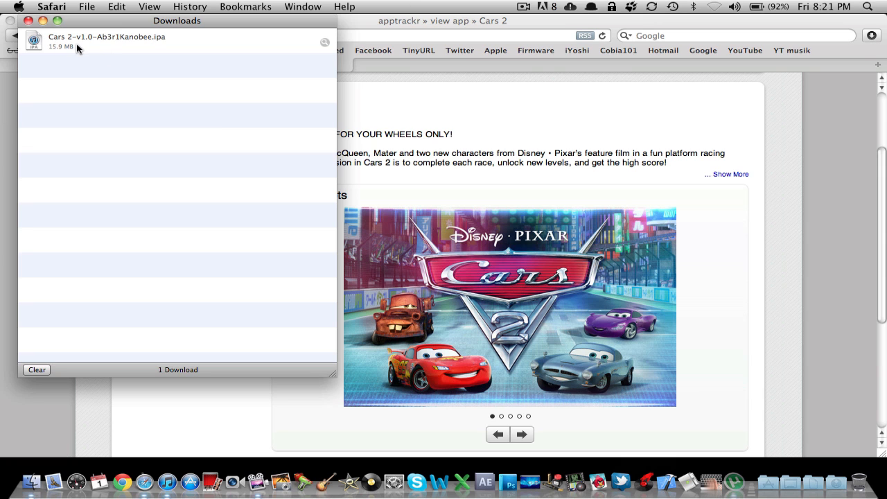
# Scroll the Cars 2 apptrackr page down to the Version 1.0 download links.
pyautogui.scroll(-3)
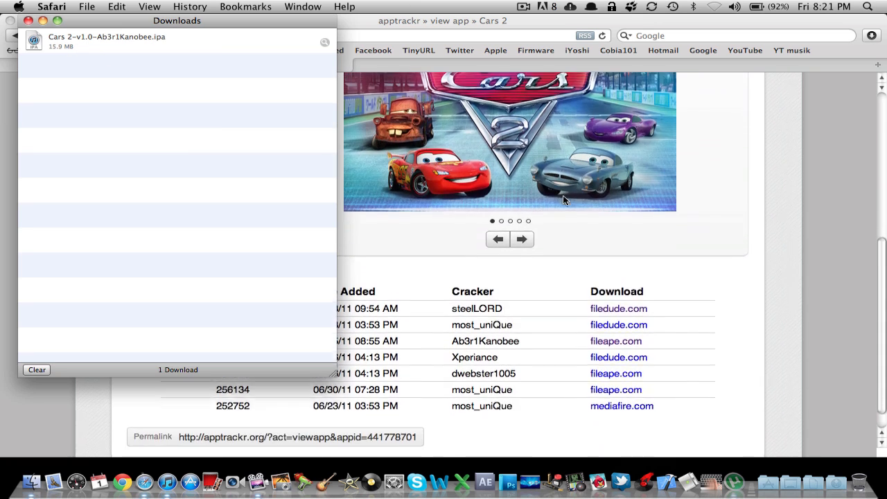
pyautogui.scroll(-3)
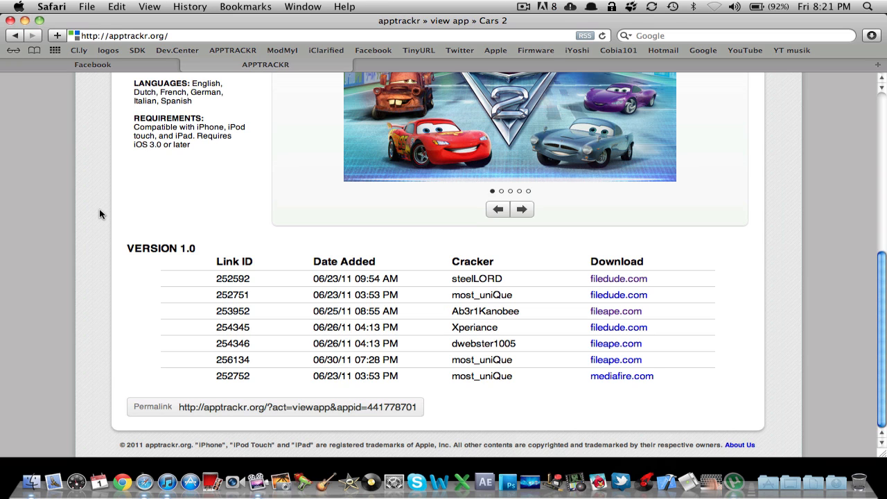
pyautogui.moveTo(690, 454)
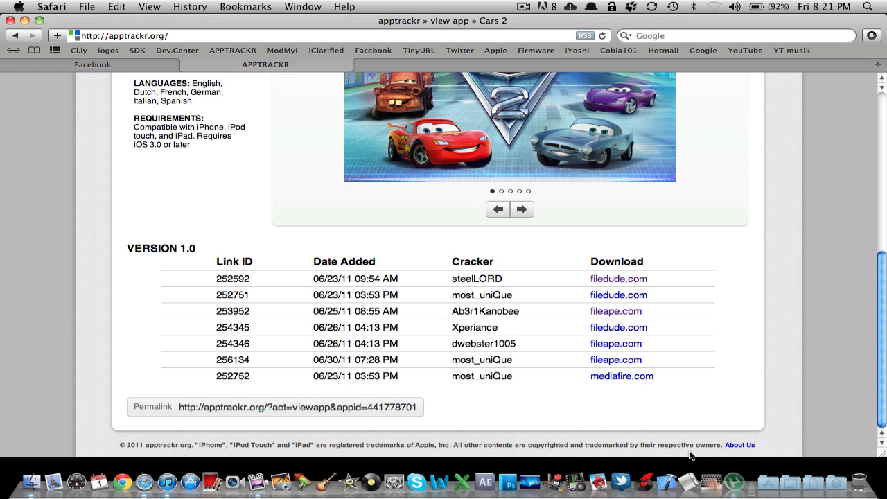
pyautogui.moveTo(637, 280)
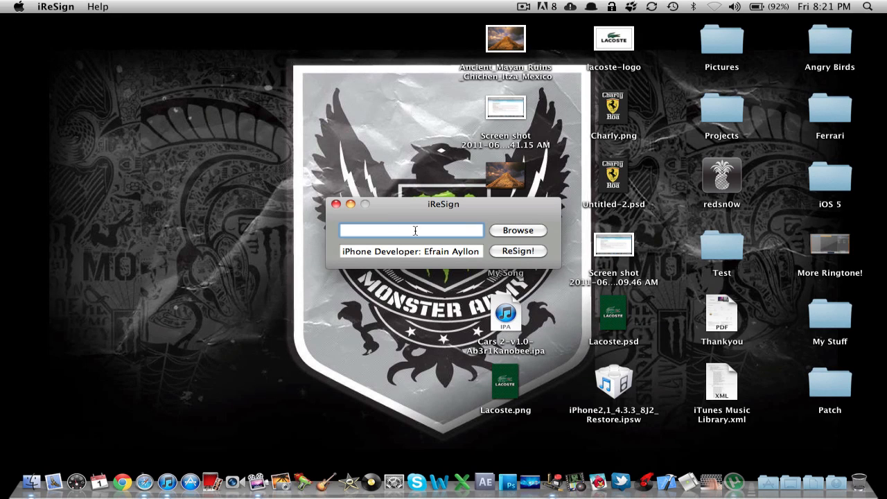
# Move the iResign window to the upper left, its app path still the placeholder /path/to/app.ipa.
pyautogui.moveTo(444, 204); pyautogui.dragTo(247, 105)
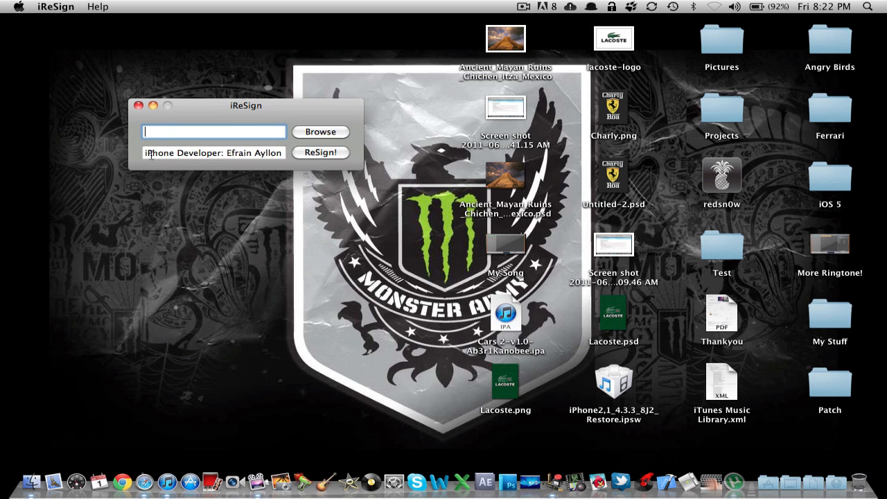
pyautogui.write('/path/to/app.ipa')
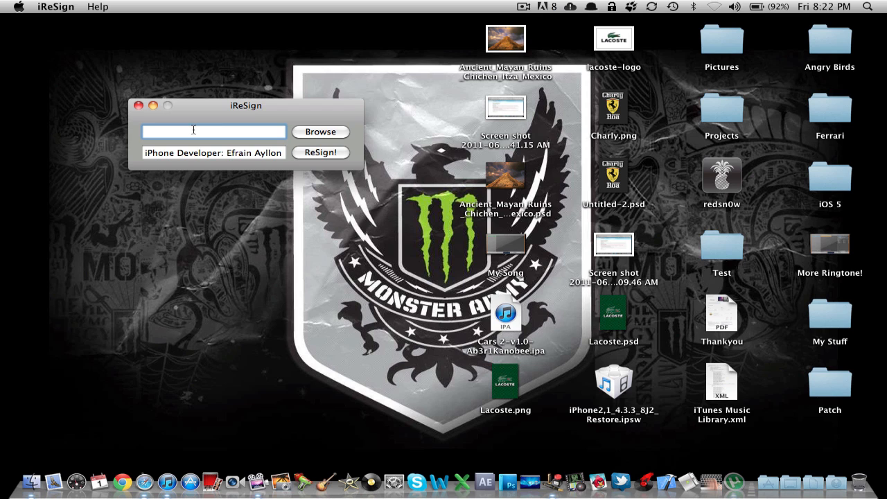
pyautogui.moveTo(338, 133)
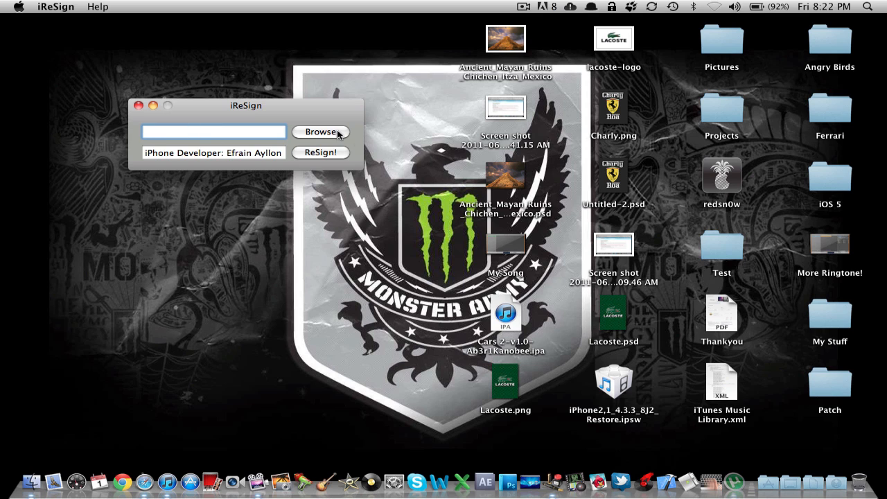
# Re-sign the Cars 2 .ipa chosen from the Desktop and move the signed copy to the desktop's left side.
pyautogui.click(320, 132)
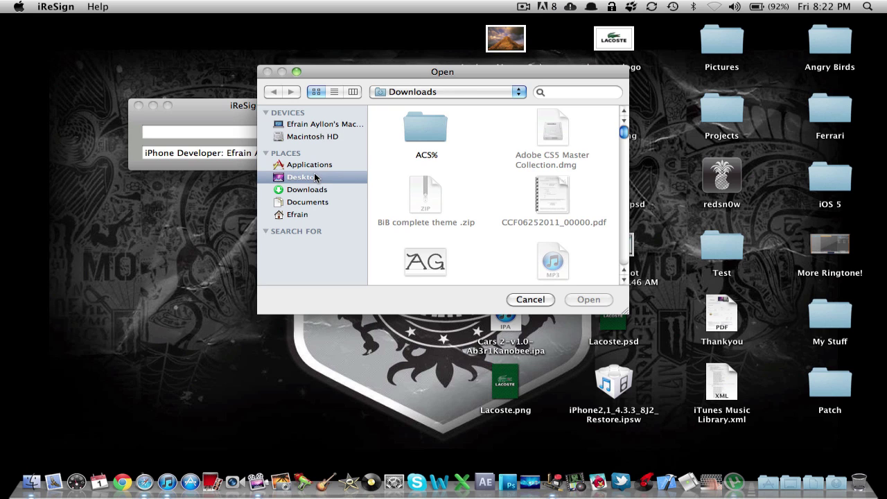
pyautogui.click(302, 178)
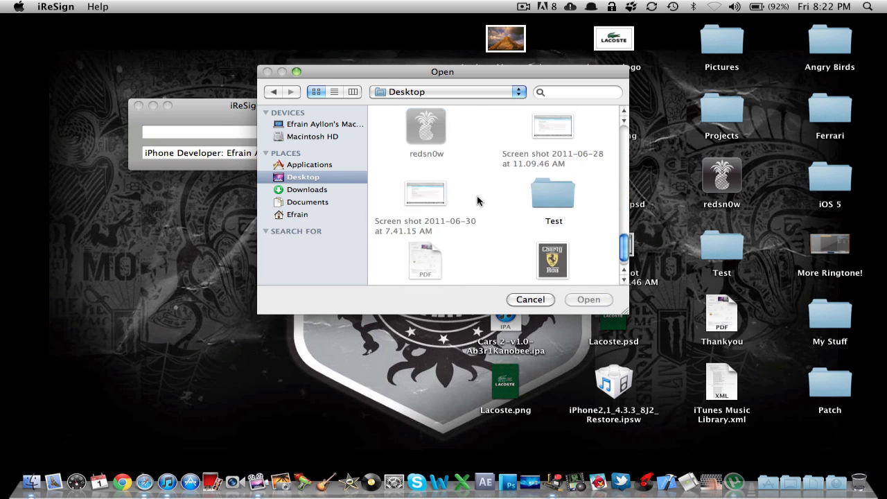
pyautogui.scroll(-3)
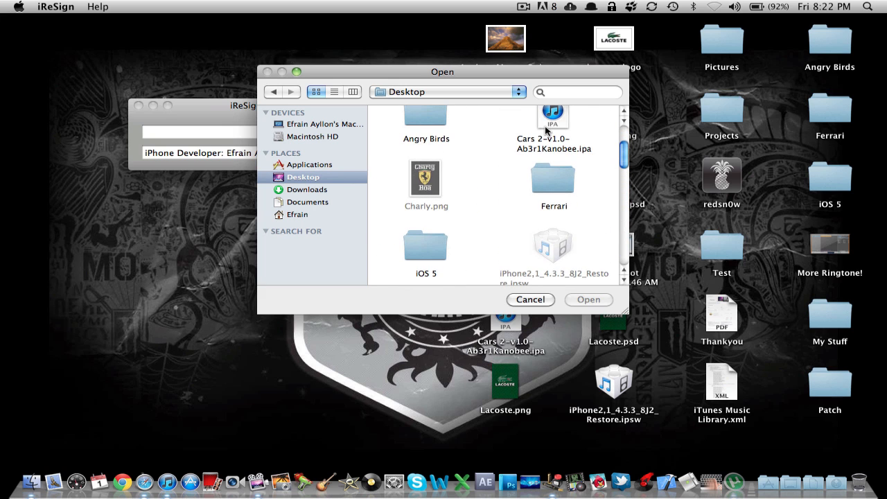
pyautogui.click(587, 300)
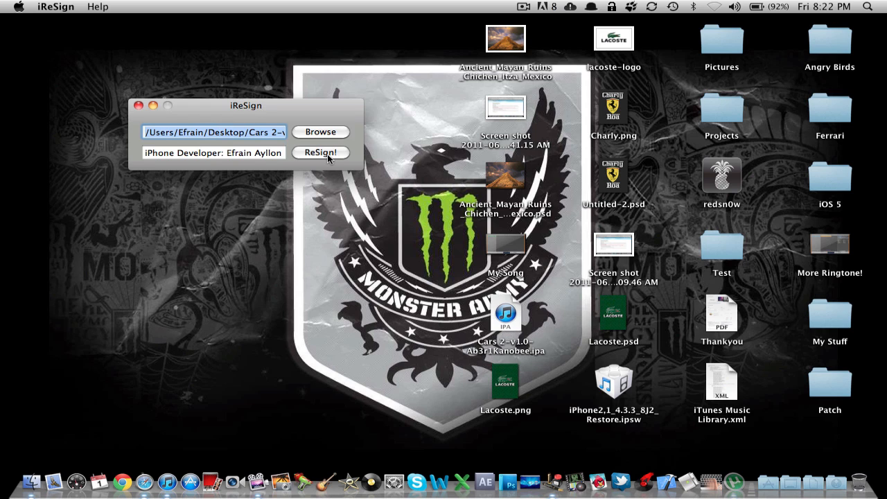
pyautogui.click(320, 152)
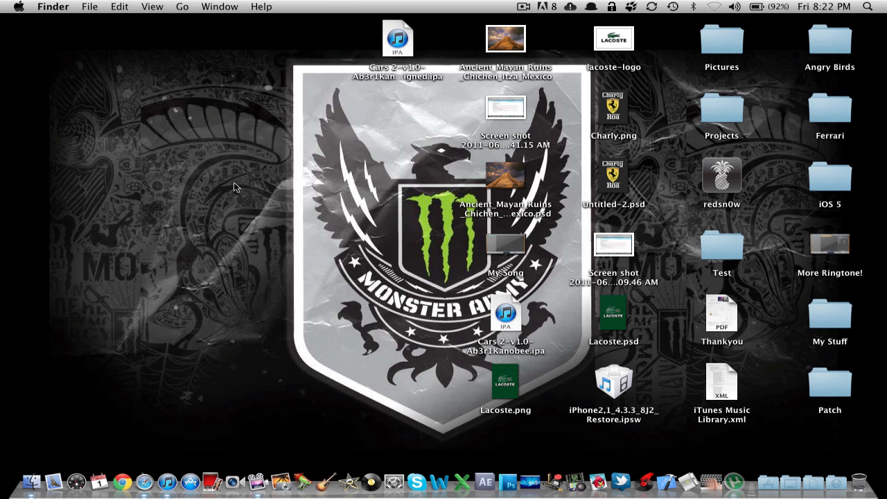
pyautogui.moveTo(398, 39); pyautogui.dragTo(209, 72)
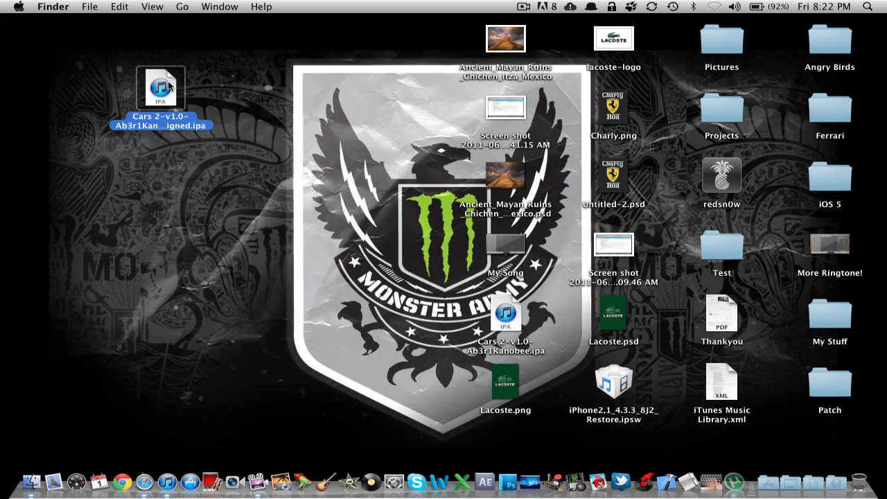
# Preview the earlier resigned copy, then leave the 16.5 MB original as Cars 2.ipa on the desktop's left.
pyautogui.press('space')
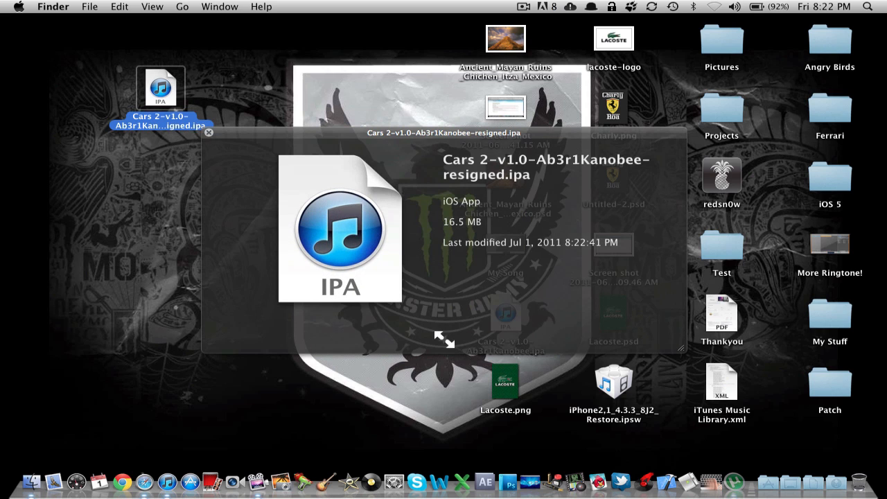
pyautogui.moveTo(502, 170)
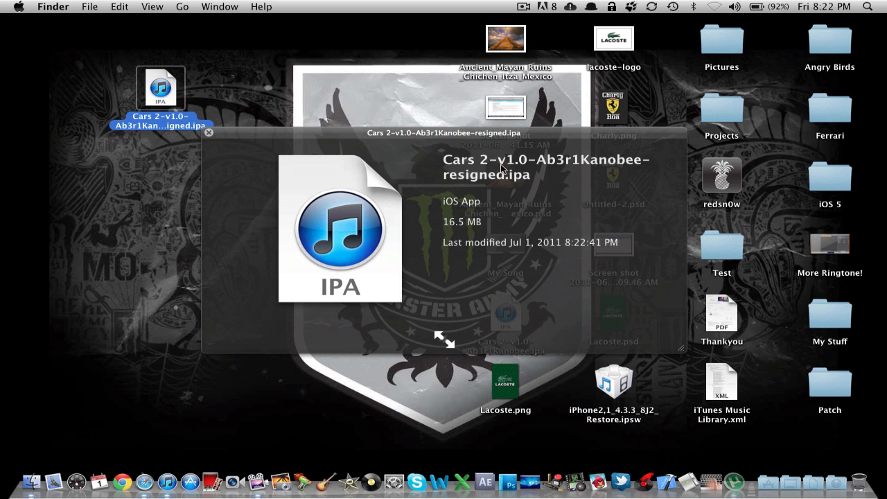
pyautogui.moveTo(589, 169)
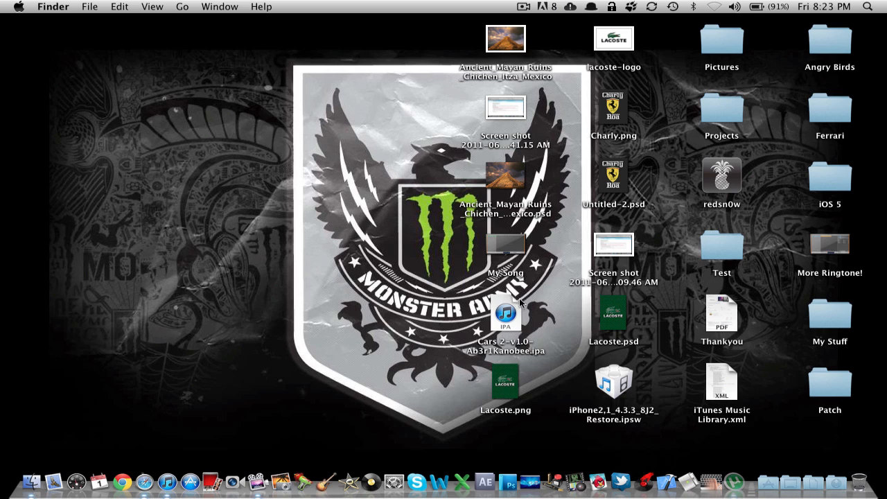
pyautogui.moveTo(506, 316); pyautogui.dragTo(141, 191)
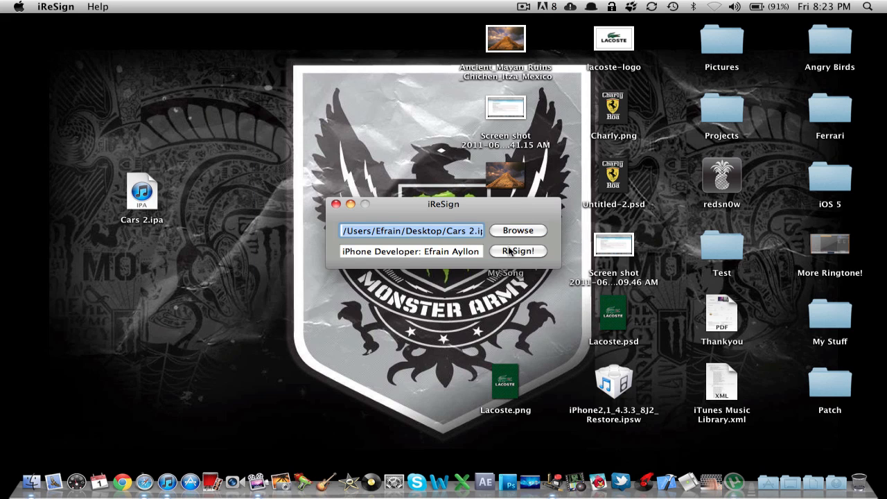
# Re-sign Cars 2.ipa to save Cars 2-resigned.ipa on the desktop, then quit iResign.
pyautogui.click(518, 250)
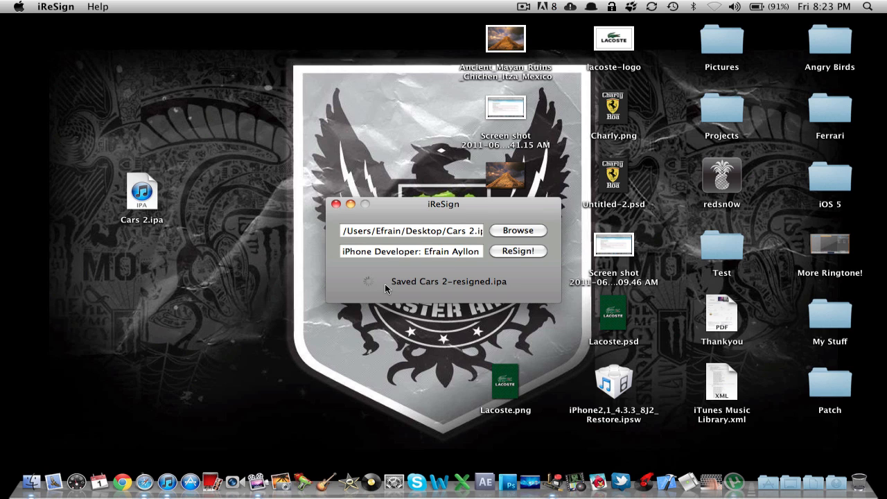
pyautogui.click(335, 203)
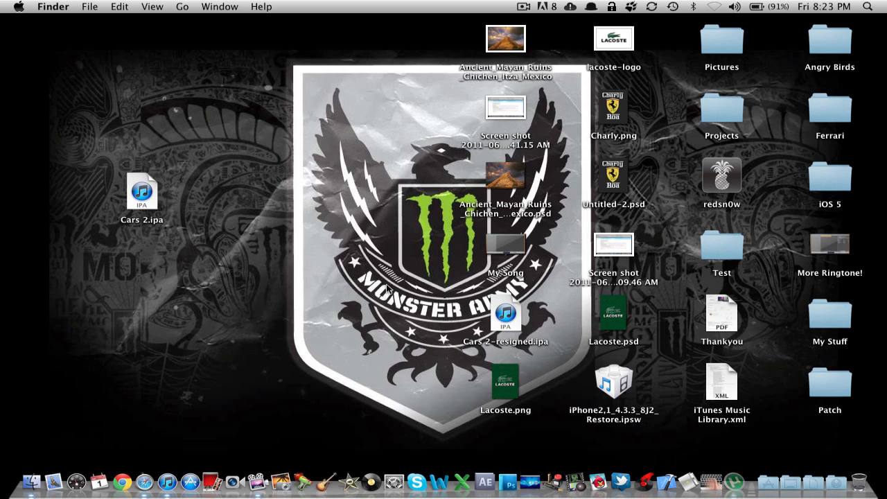
# Permanently delete the original Cars 2.ipa and load Cars 2-resigned.ipa into iTunes.
pyautogui.moveTo(506, 316); pyautogui.dragTo(152, 72)
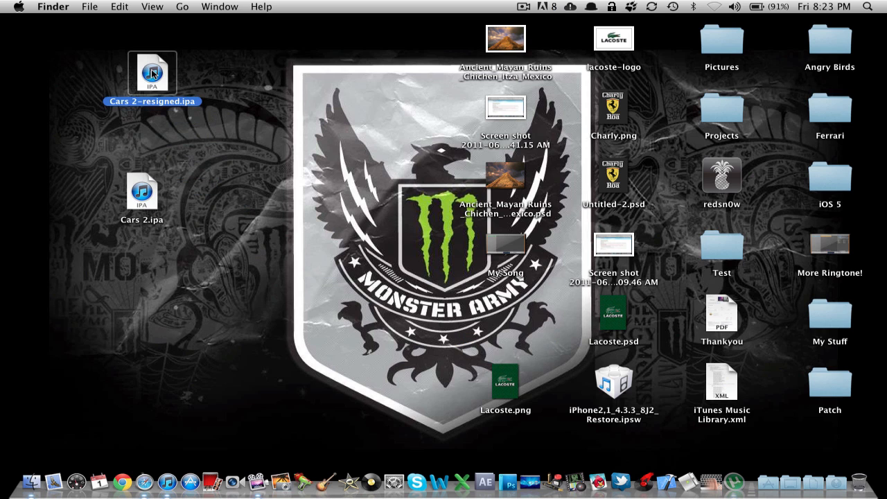
pyautogui.click(141, 191)
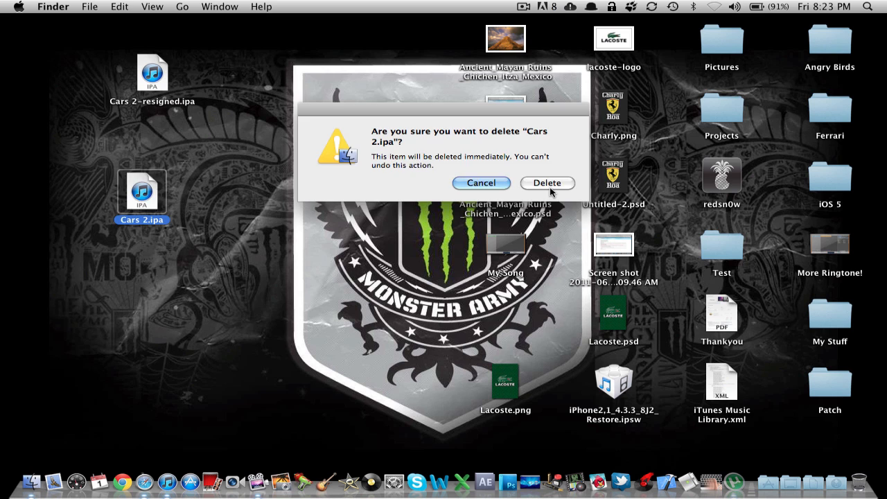
pyautogui.click(546, 183)
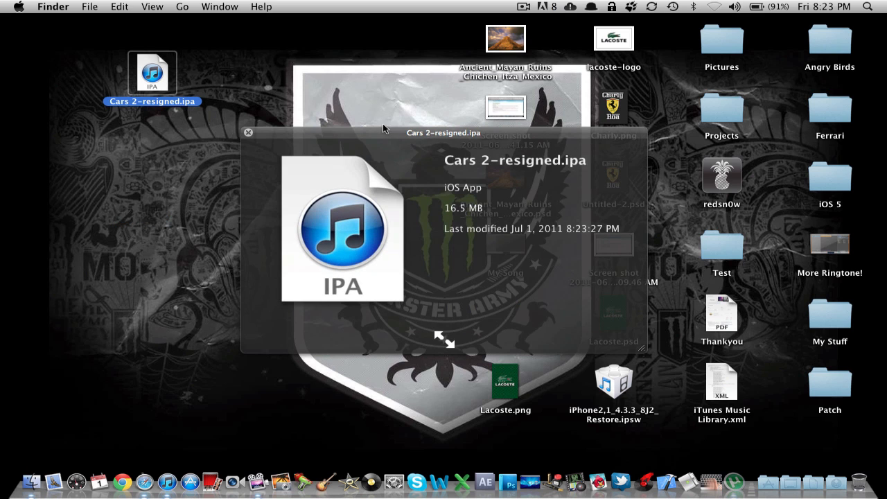
pyautogui.click(246, 133)
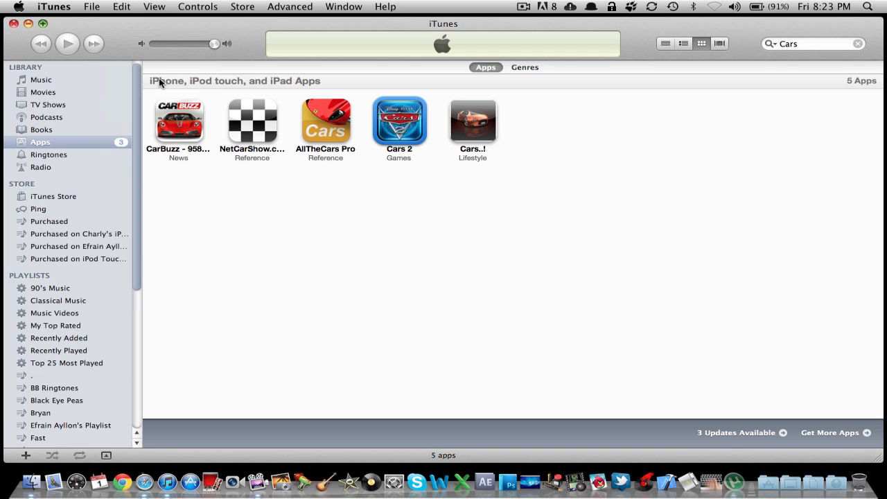
pyautogui.moveTo(125, 32)
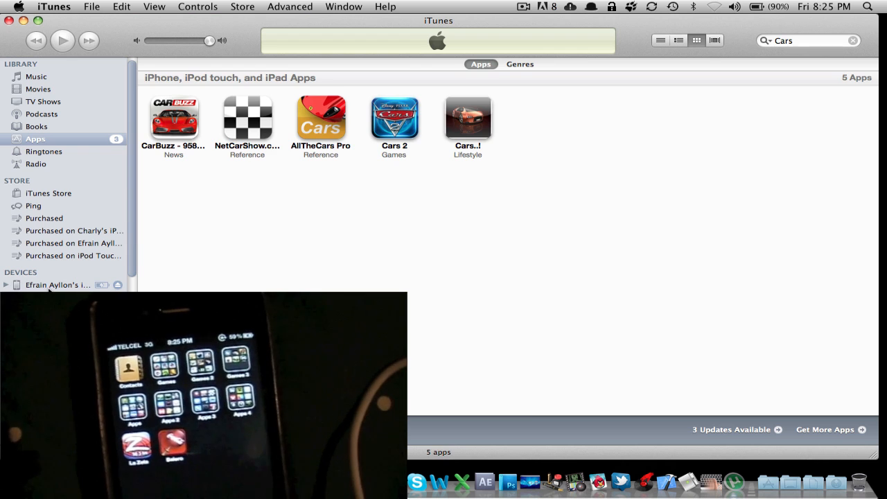
# On the iPhone's Apps page sorted by name, tick Cars 2 for syncing, bringing the count to 88 apps.
pyautogui.click(58, 286)
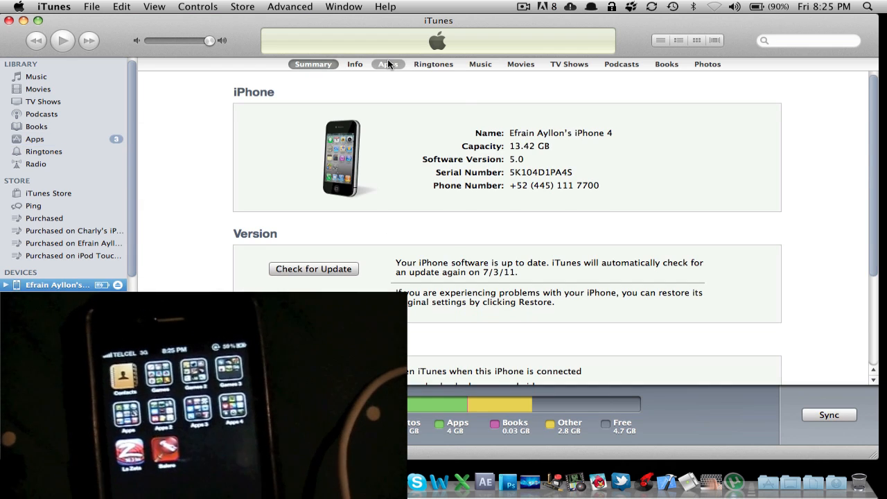
pyautogui.click(388, 64)
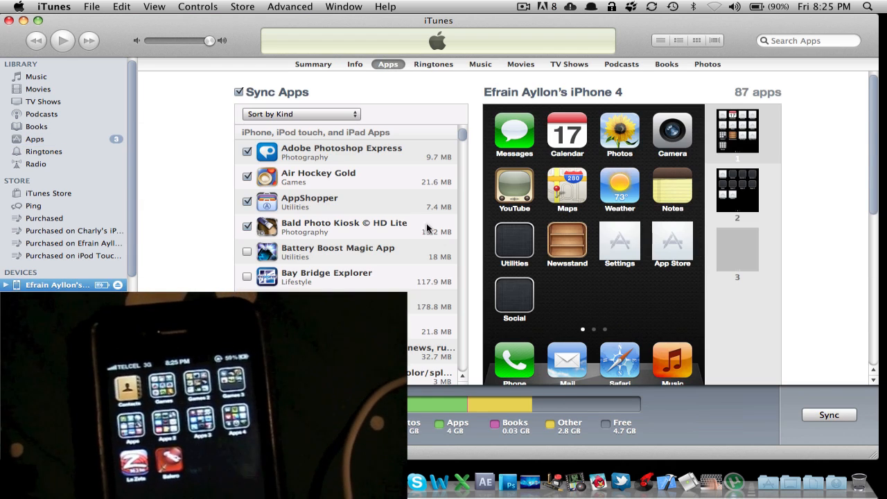
pyautogui.scroll(-3)
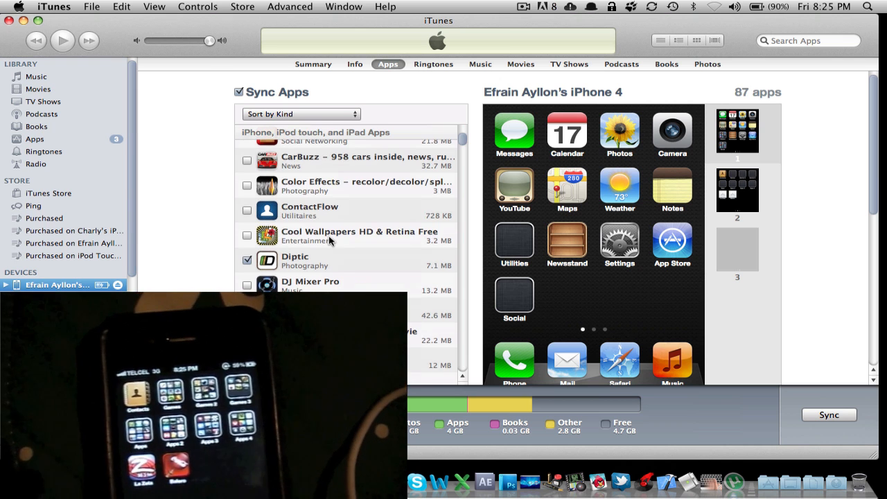
pyautogui.click(301, 114)
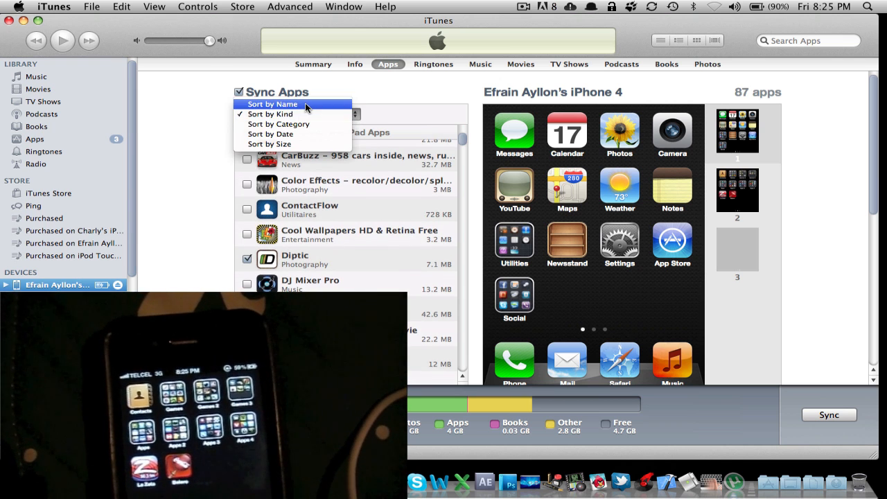
pyautogui.click(272, 103)
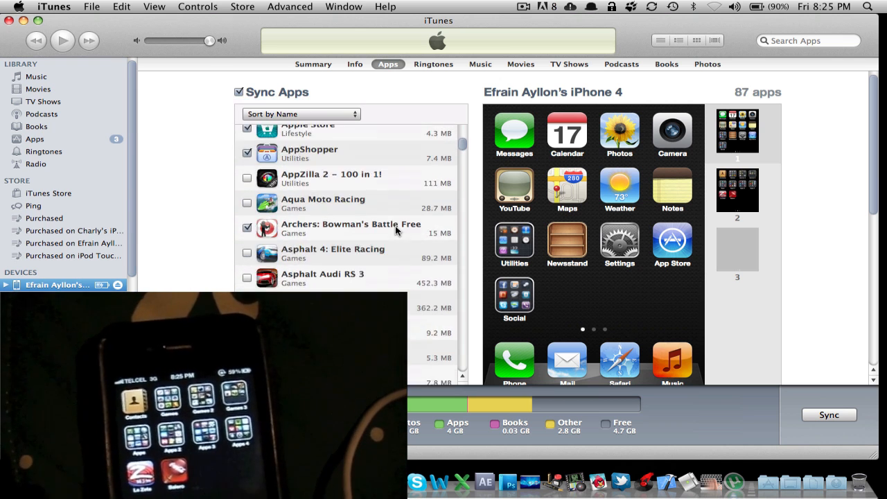
pyautogui.scroll(-3)
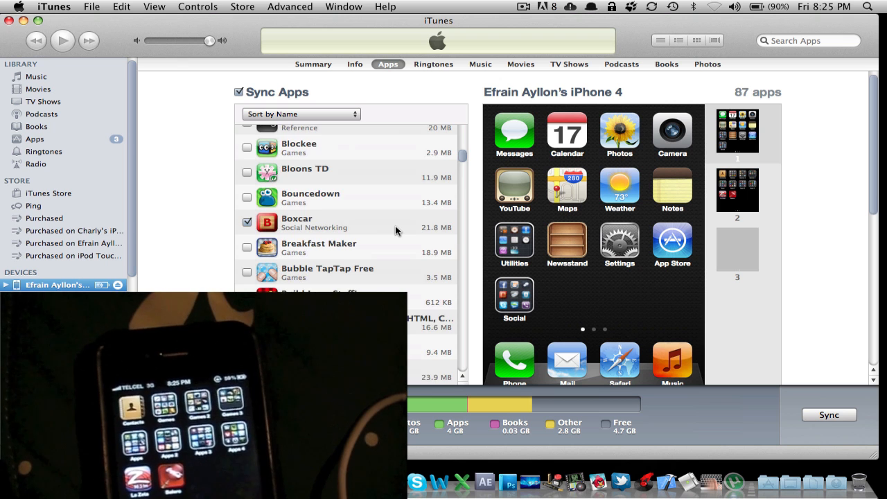
pyautogui.scroll(-3)
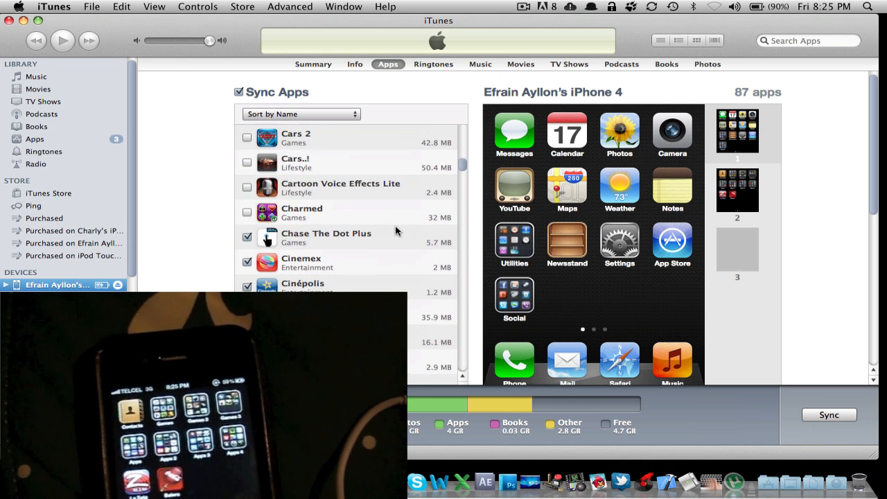
pyautogui.click(247, 137)
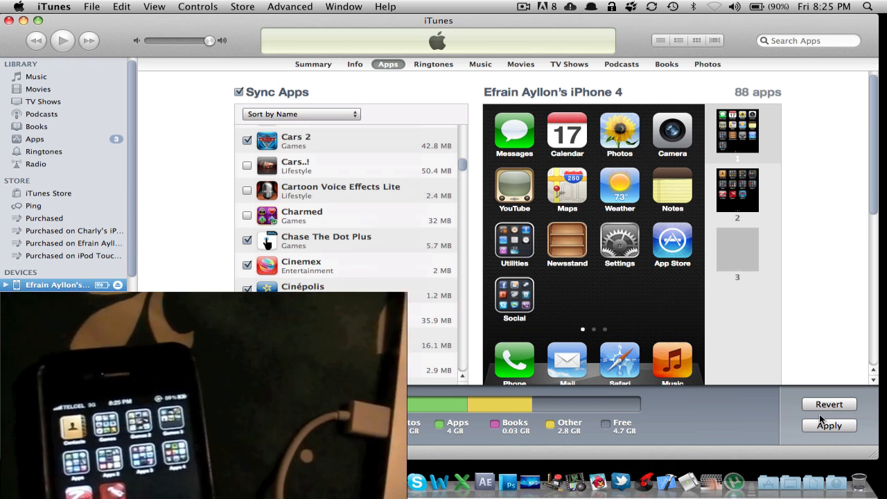
# Apply the sync so Cars 2 installs on the iPhone and dismiss the 'could not back up' alert.
pyautogui.click(828, 424)
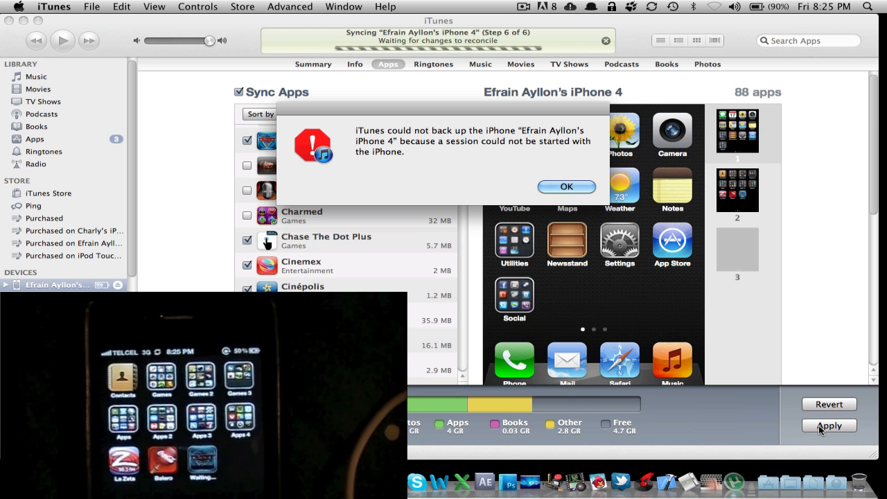
pyautogui.click(565, 185)
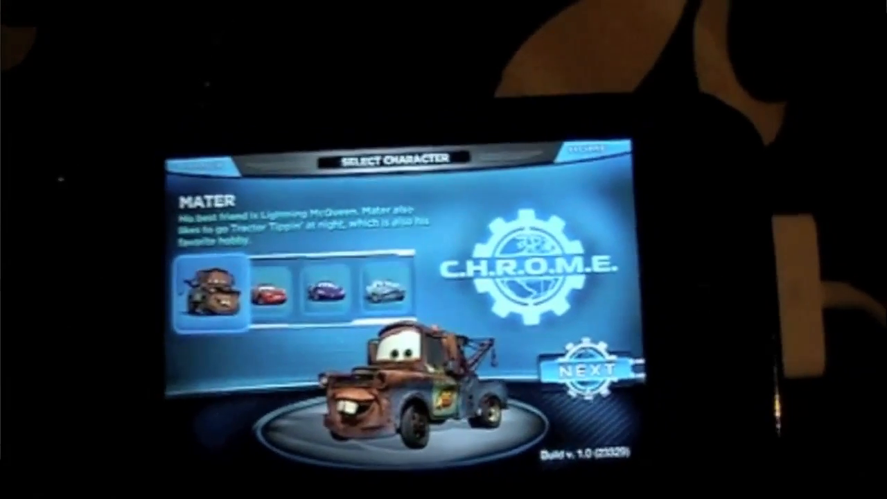
# Choose Lightning McQueen on the Select Character screen in Cars 2.
pyautogui.click(281, 298)
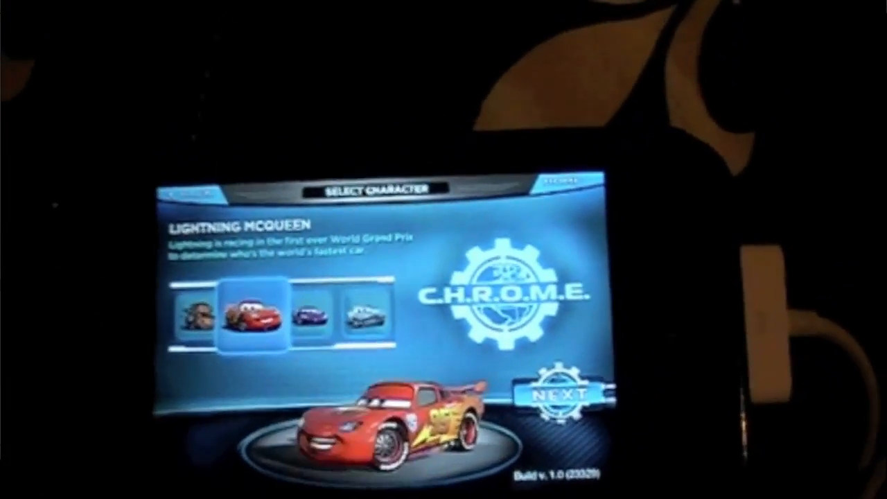